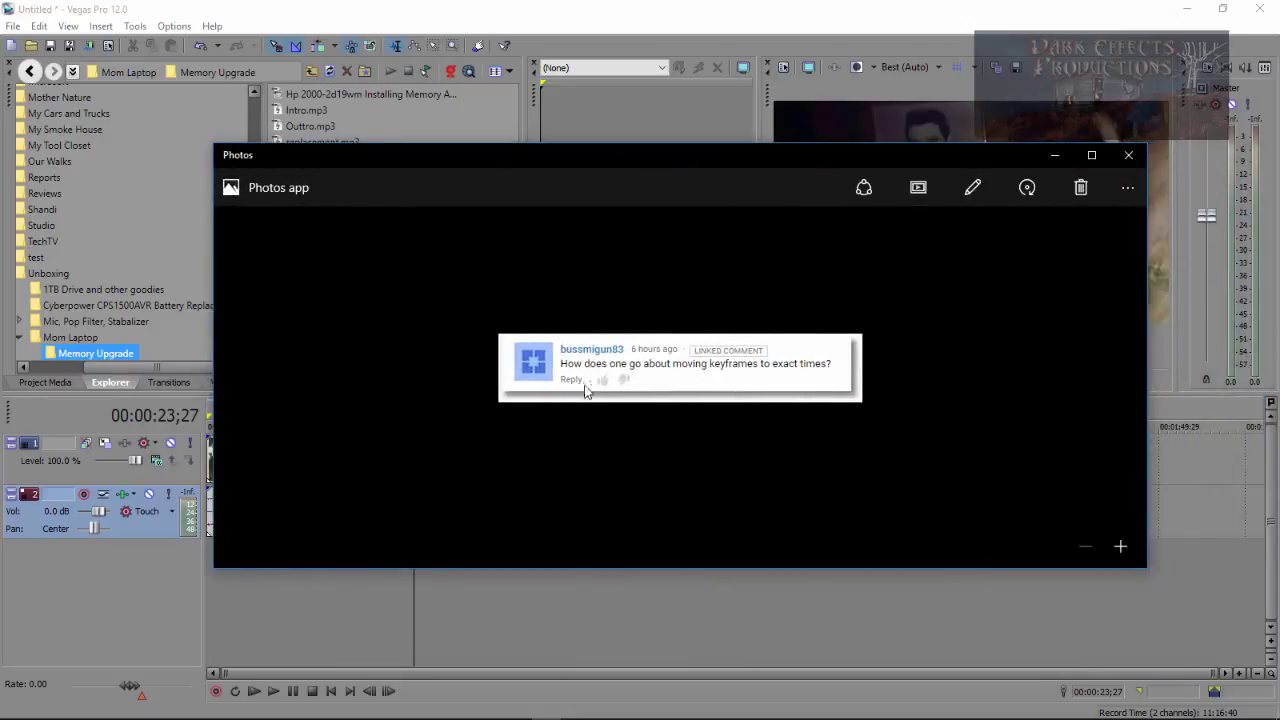
mouse_move(600, 365)
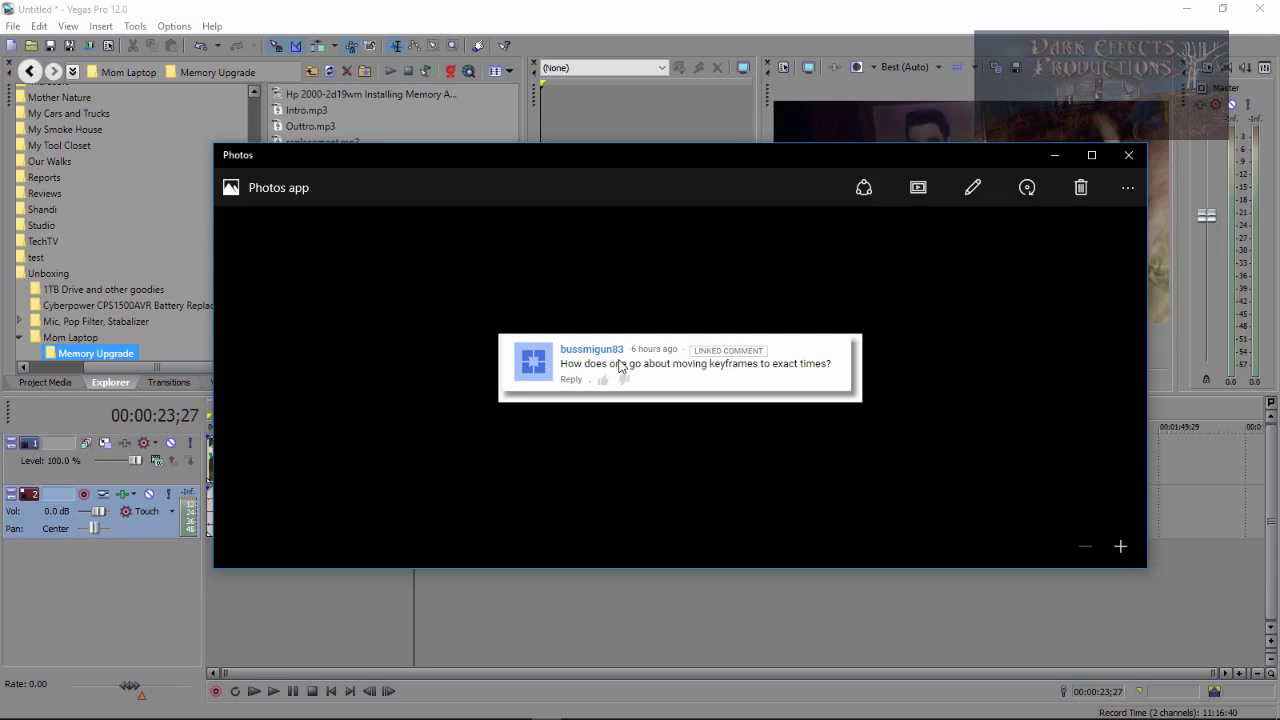
mouse_move(640, 382)
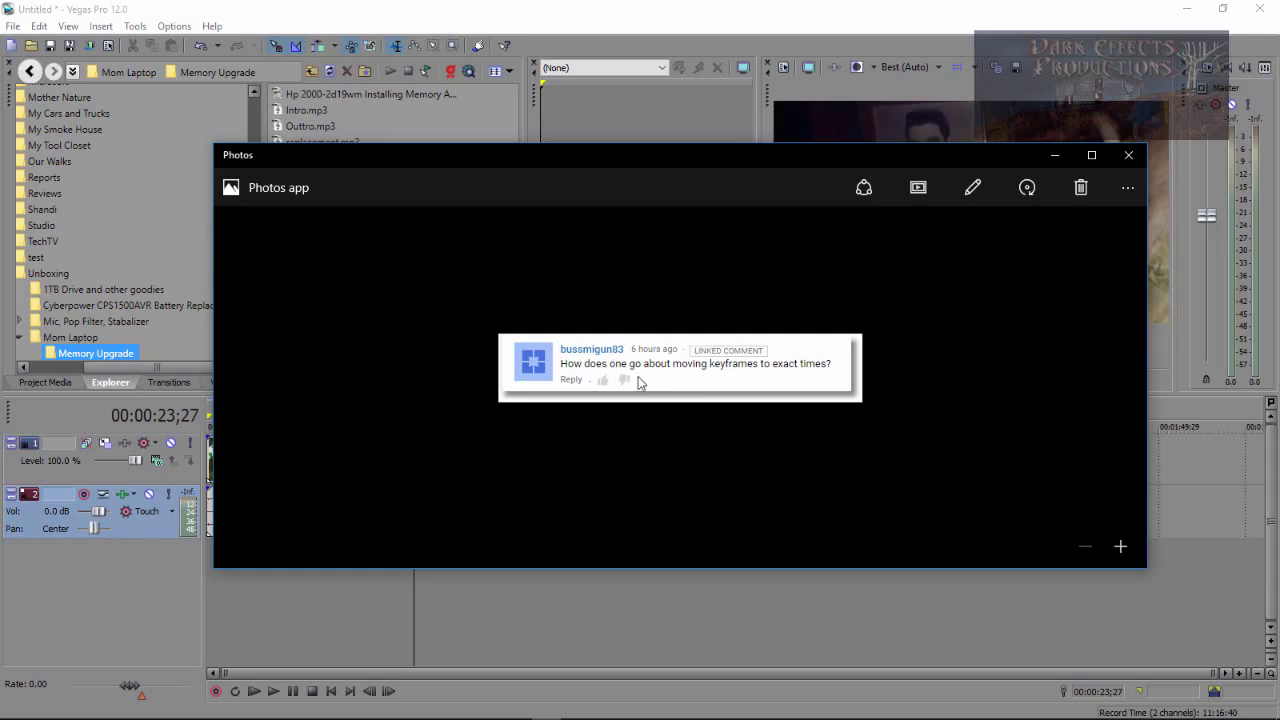
mouse_move(648, 377)
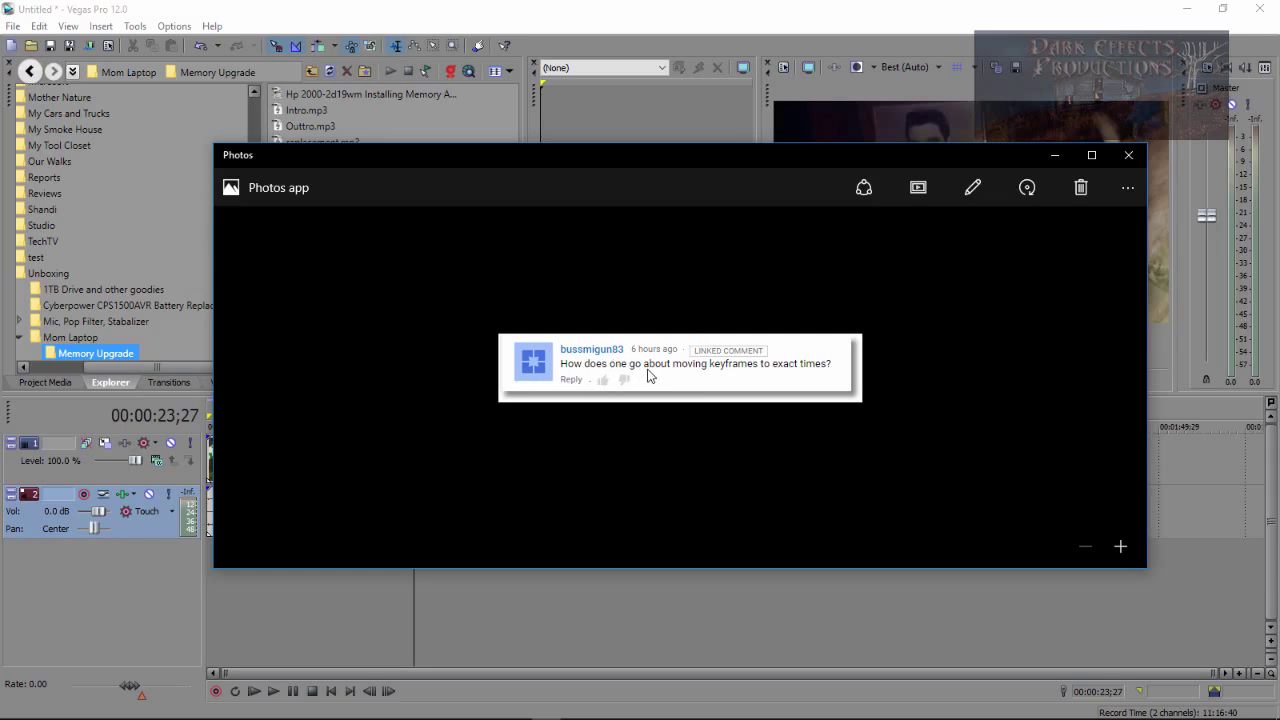
mouse_move(888, 360)
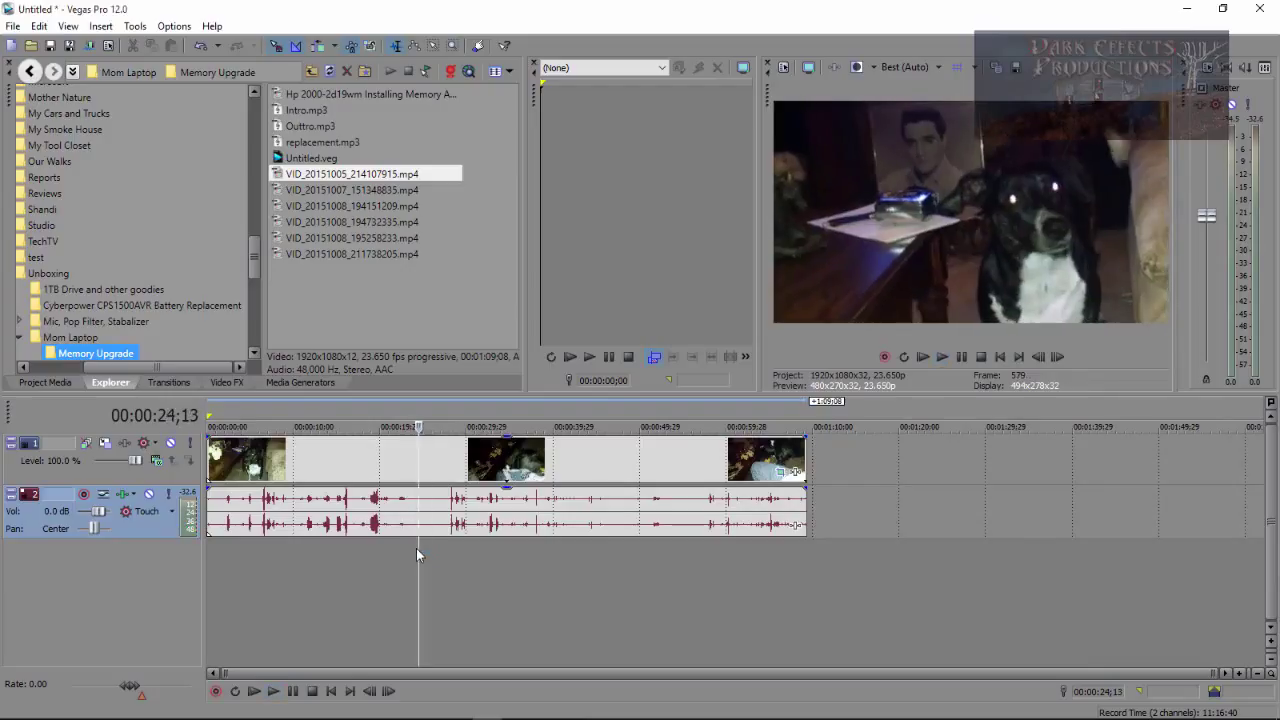
Step: Close the Photos comment image to bring back the dog video project in Vegas Pro
left_click(413, 545)
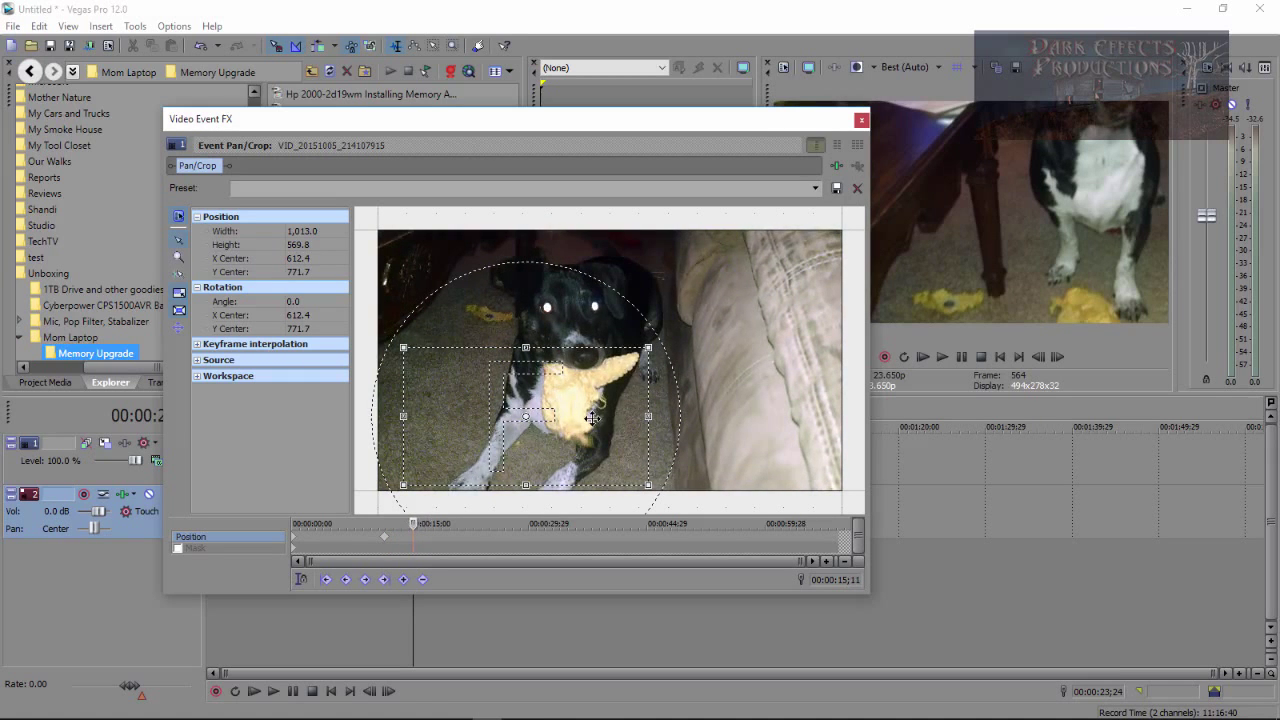
Step: Reframe the crop onto the dog's head, adding a second position keyframe around 13 seconds
left_click_drag(525, 418, 575, 313)
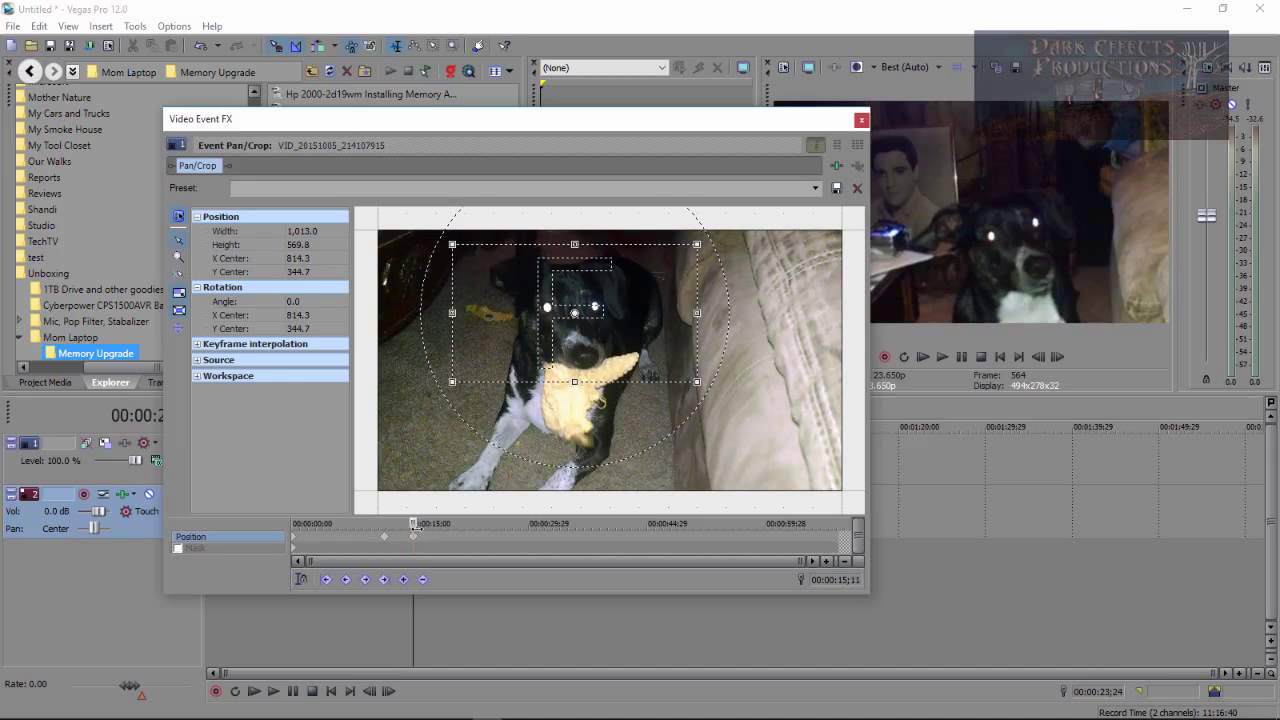
left_click_drag(575, 313, 527, 415)
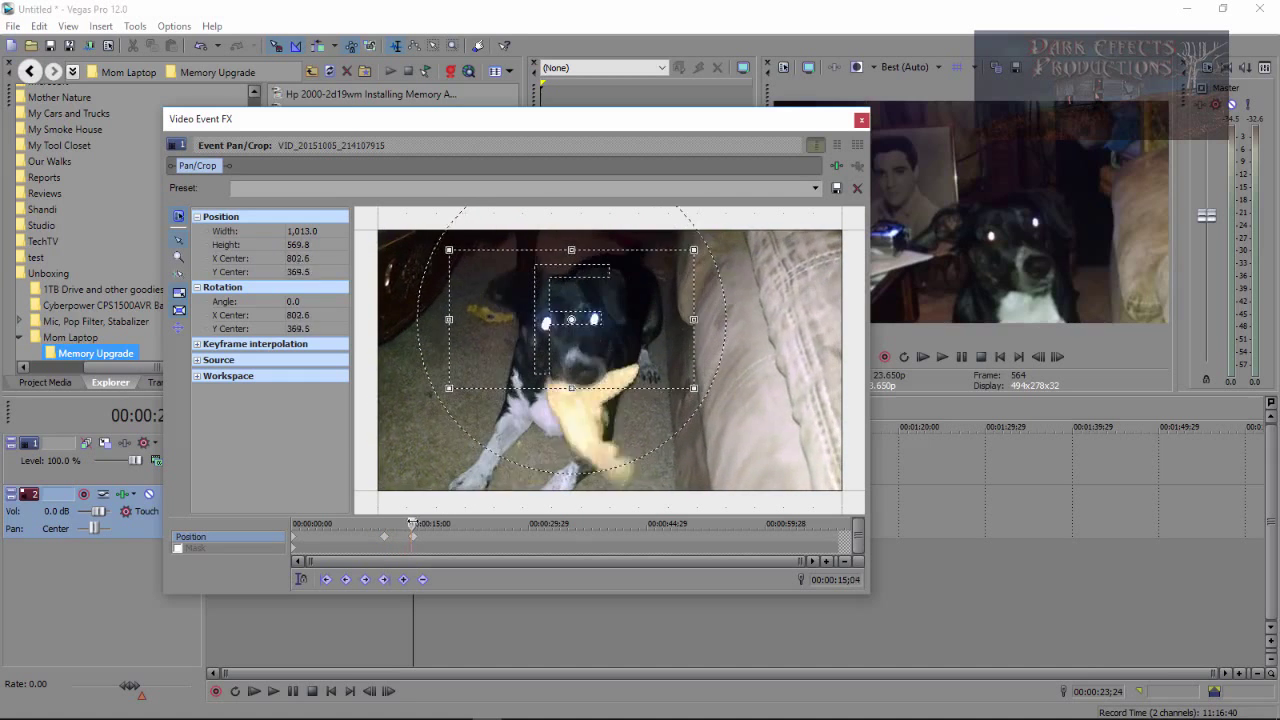
left_click_drag(571, 316, 543, 378)
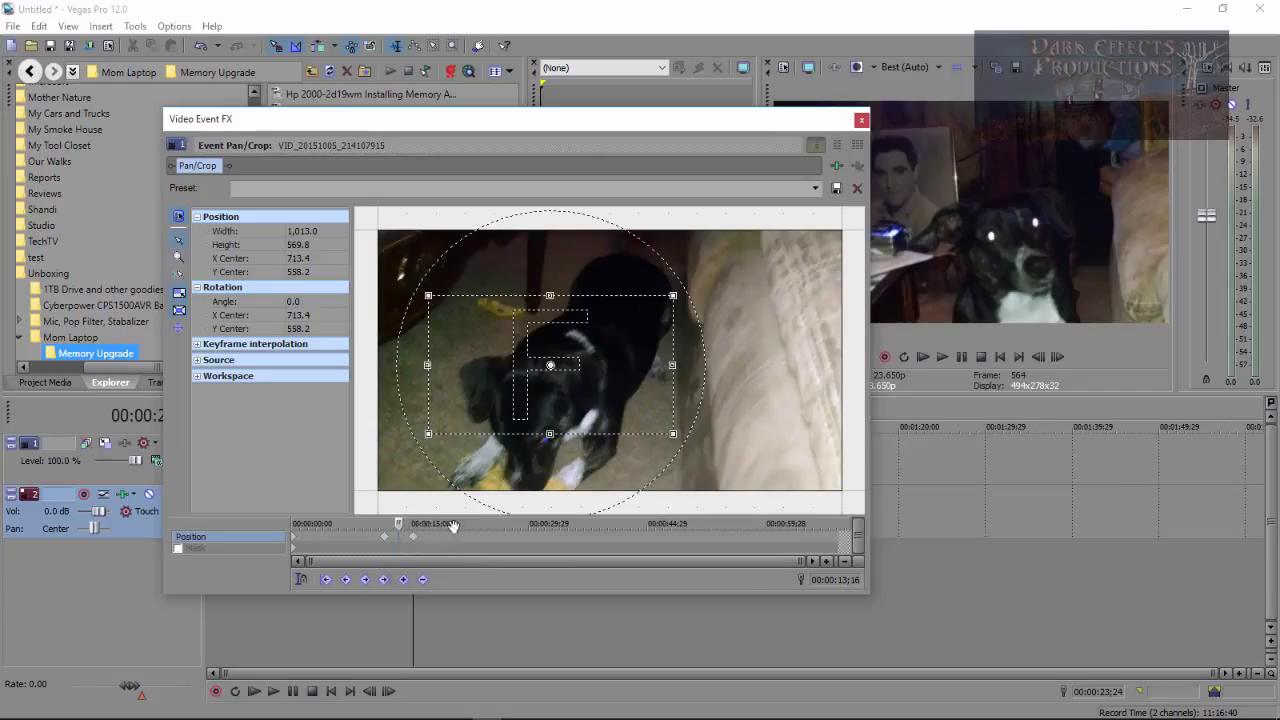
mouse_move(592, 670)
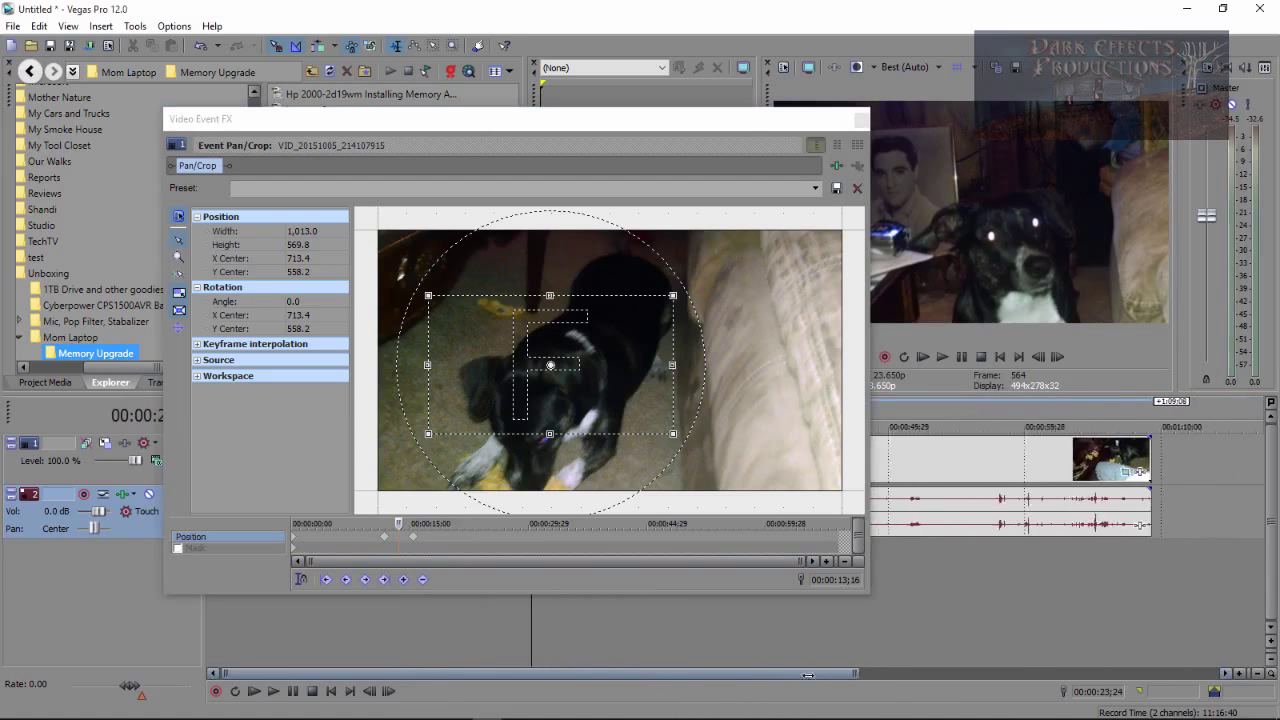
Step: Zoom the Pan/Crop keyframe timeline and slide the second position keyframe toward 00:00:14
scroll("right", 3)
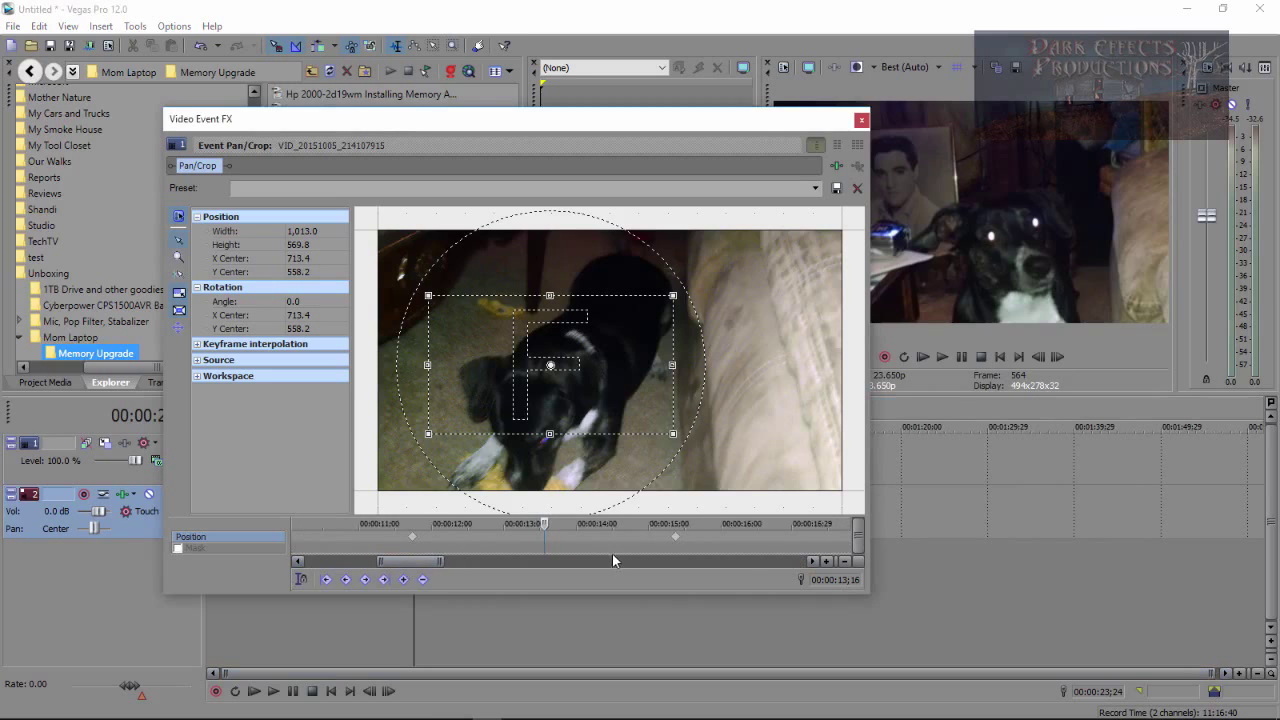
left_click_drag(550, 365, 560, 340)
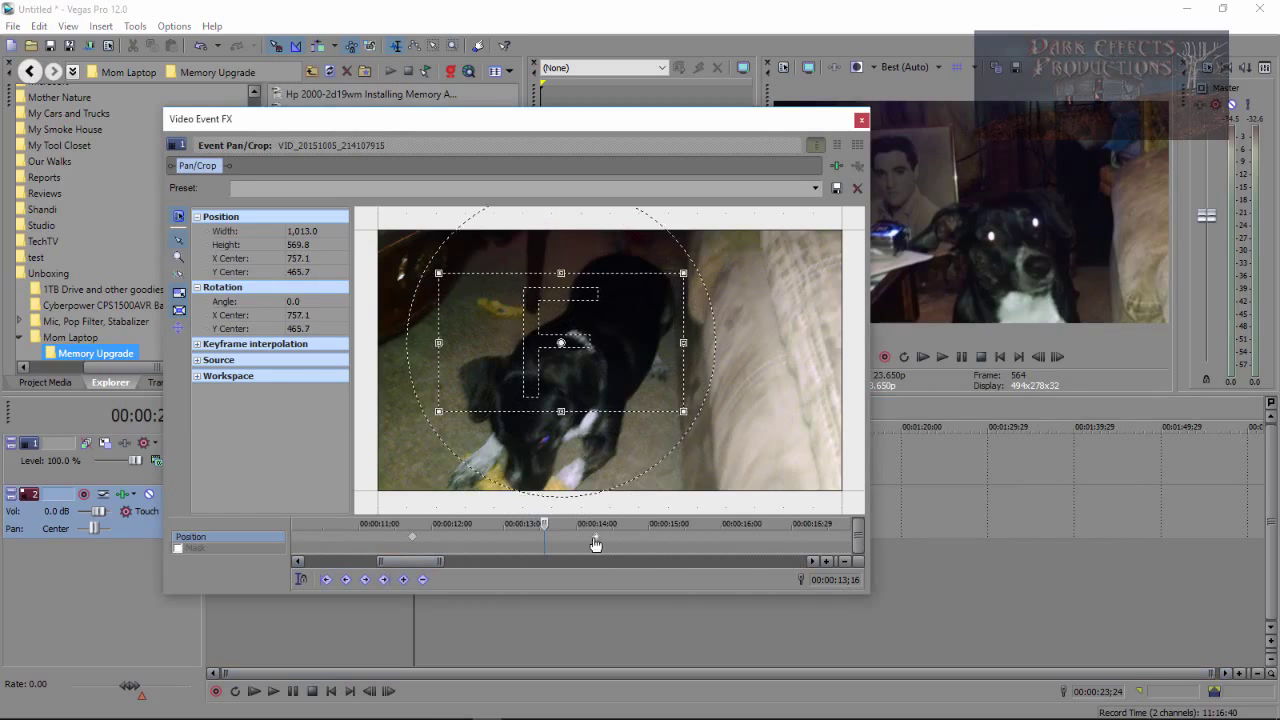
left_click_drag(561, 342, 571, 320)
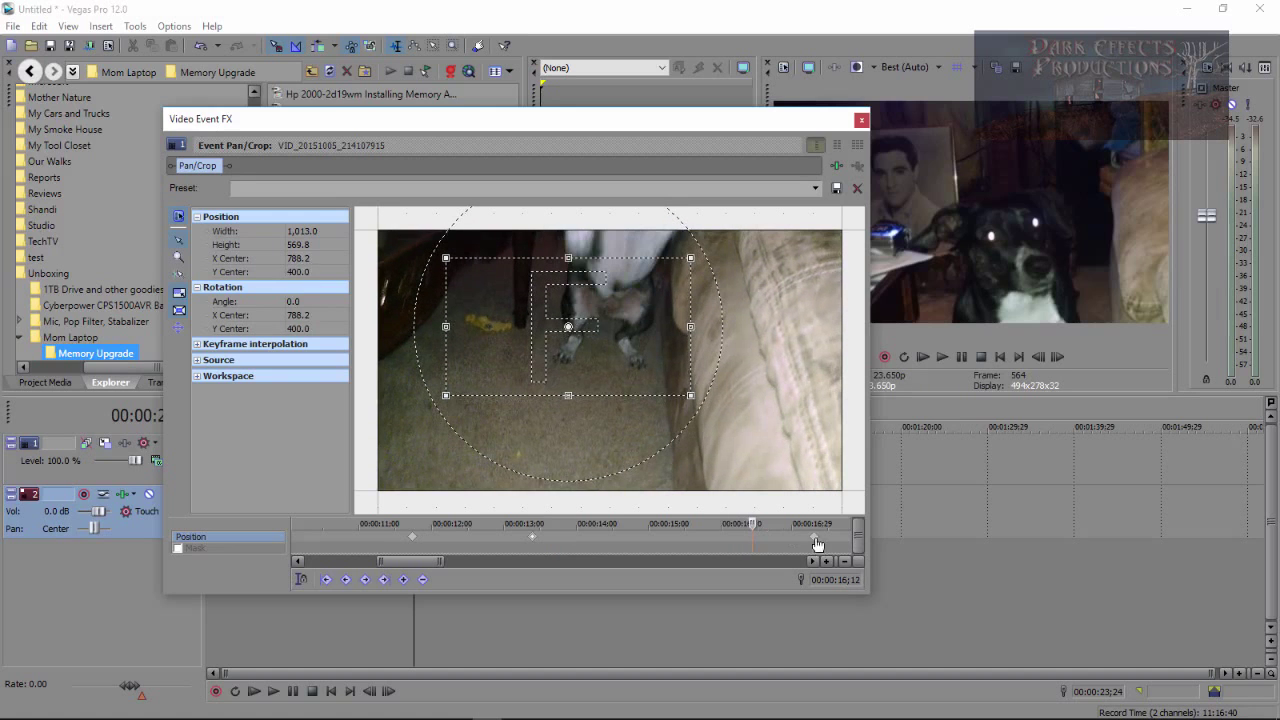
left_click_drag(568, 325, 573, 313)
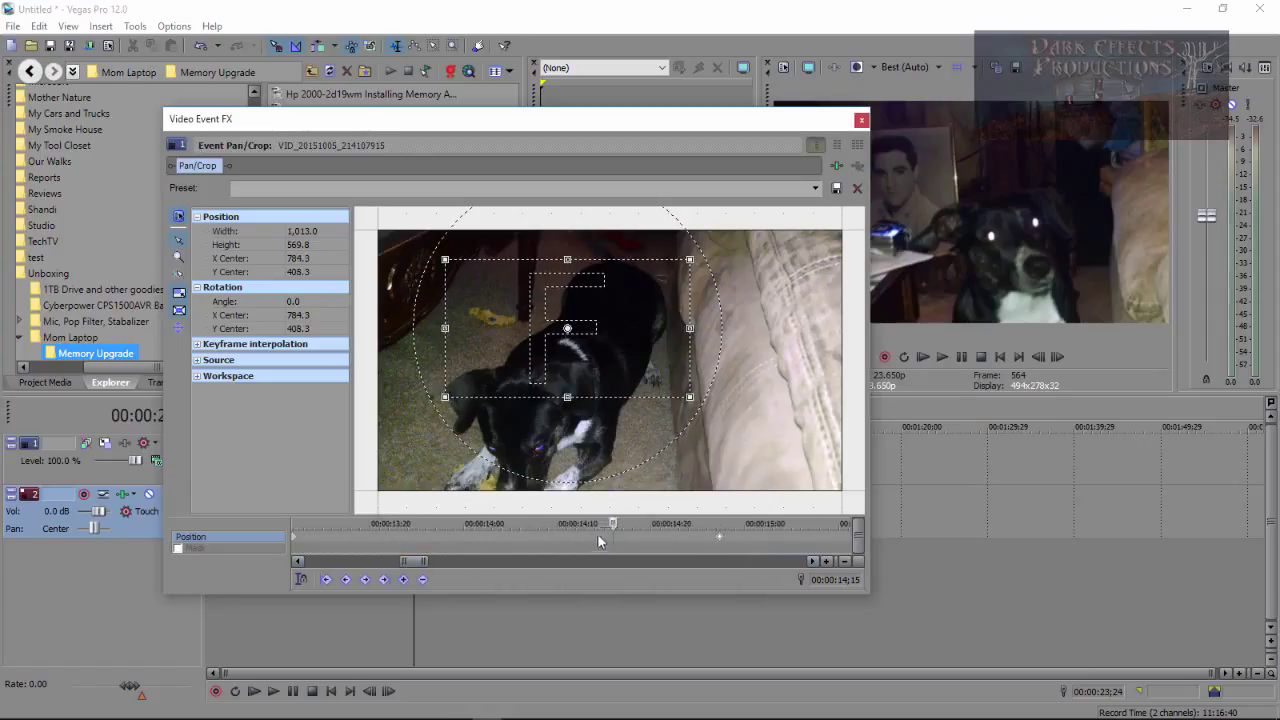
mouse_move(490, 537)
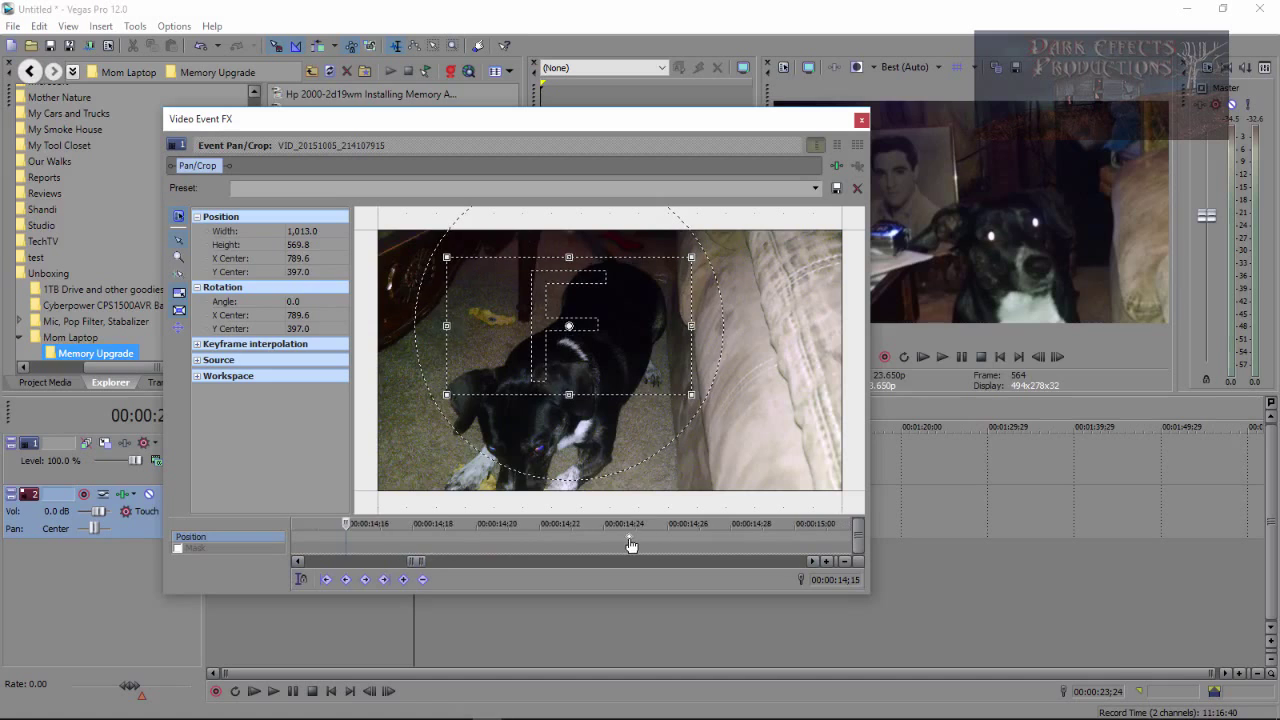
Step: Nudge the position keyframe earlier near 14 seconds while zooming the keyframe timeline in and out
left_click_drag(568, 325, 568, 312)
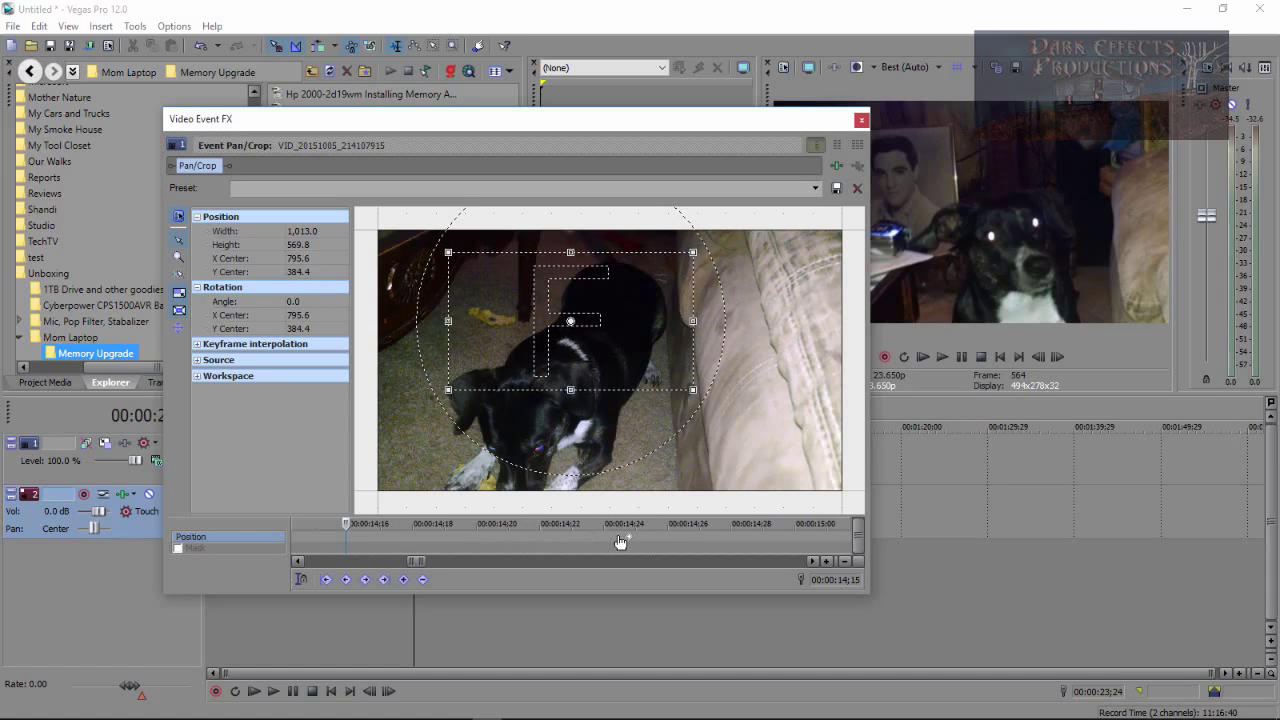
left_click_drag(620, 540, 455, 540)
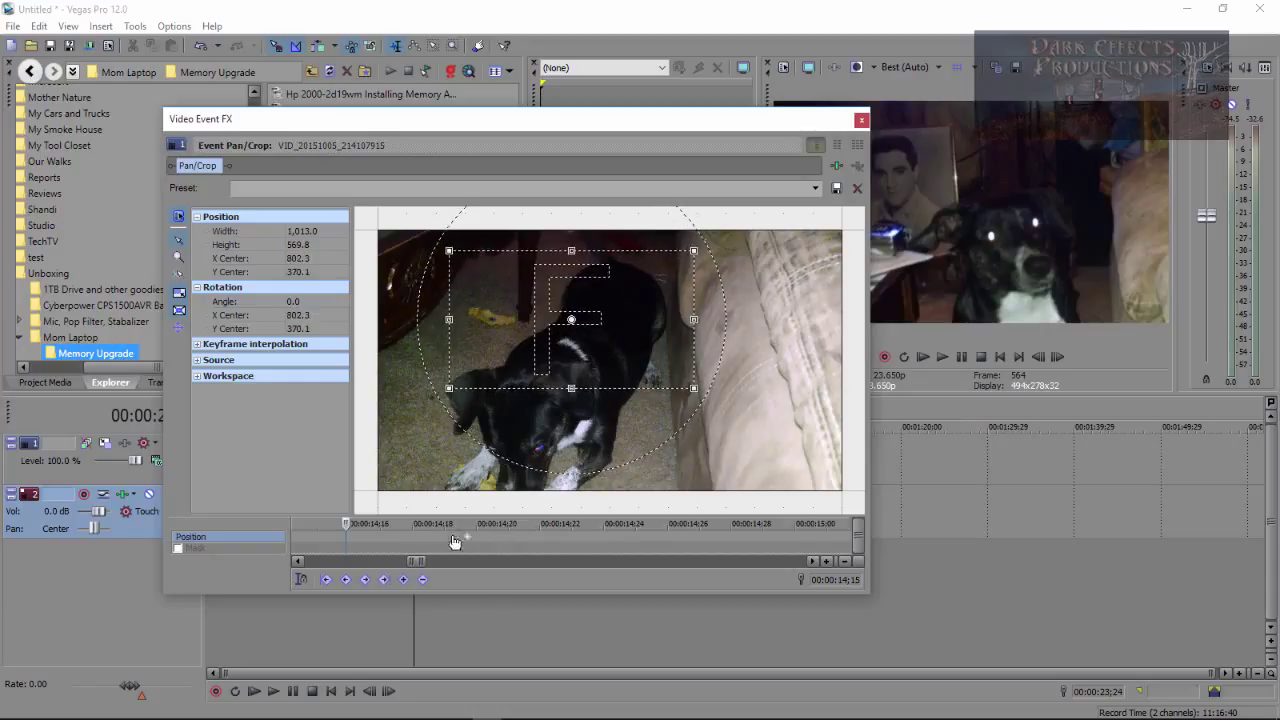
left_click_drag(571, 319, 568, 324)
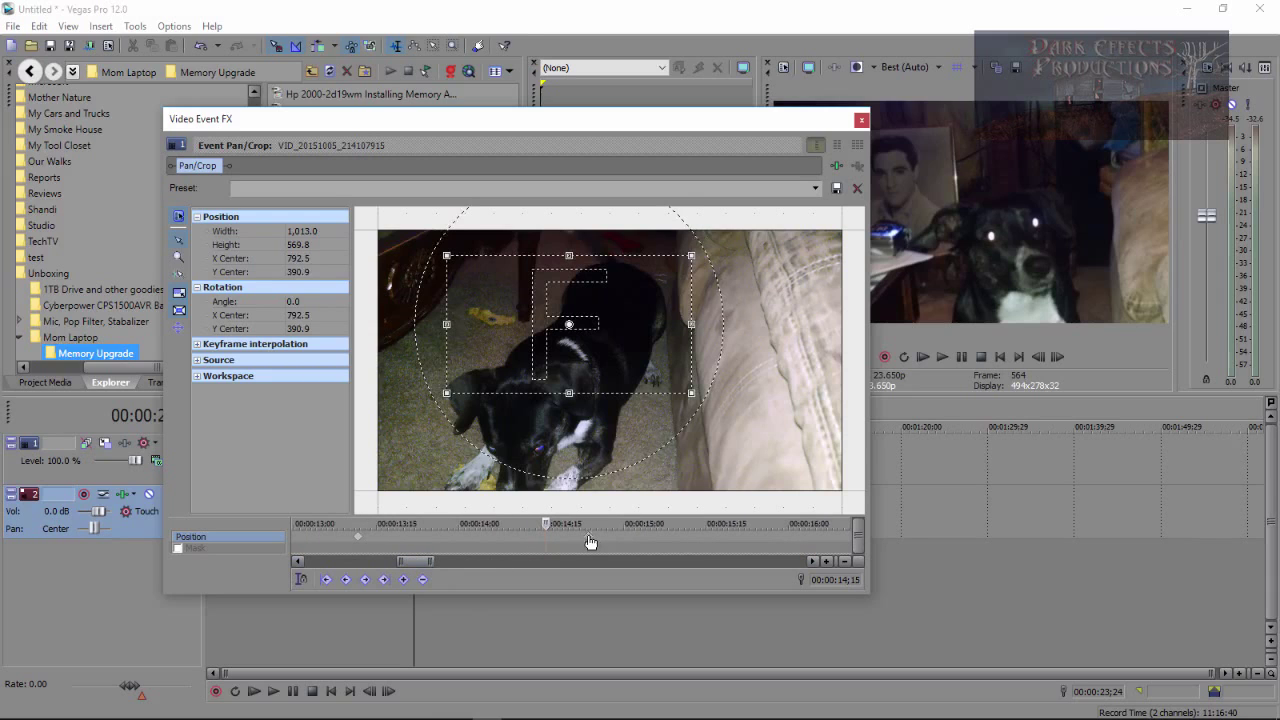
left_click_drag(568, 325, 574, 315)
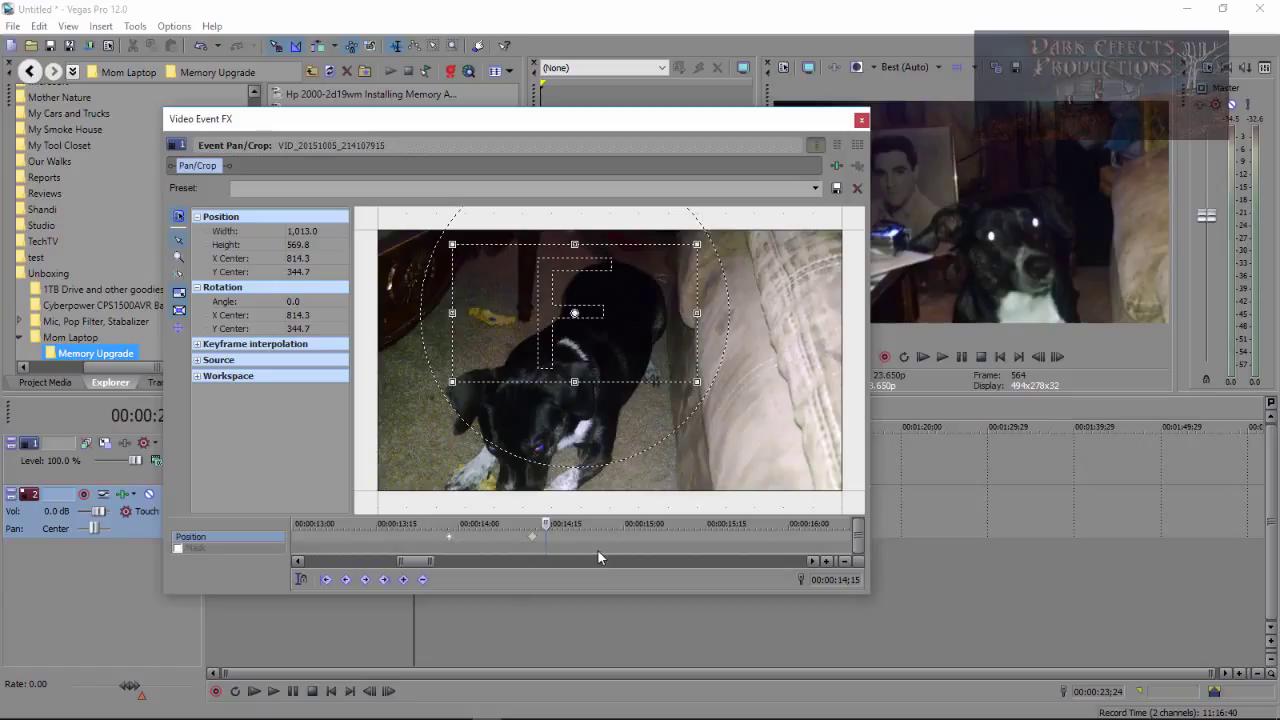
mouse_move(545, 557)
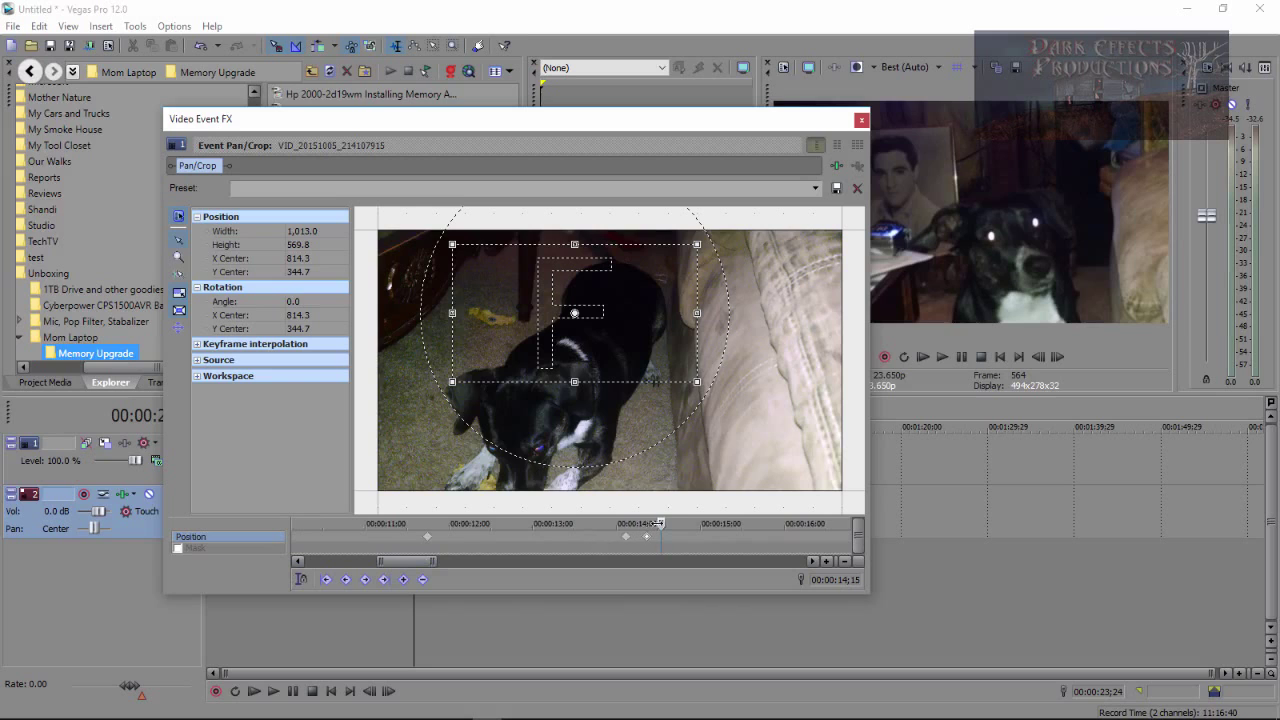
Step: Zoom in around 14 seconds and settle the position keyframe just before 14;10
left_click_drag(575, 313, 550, 363)
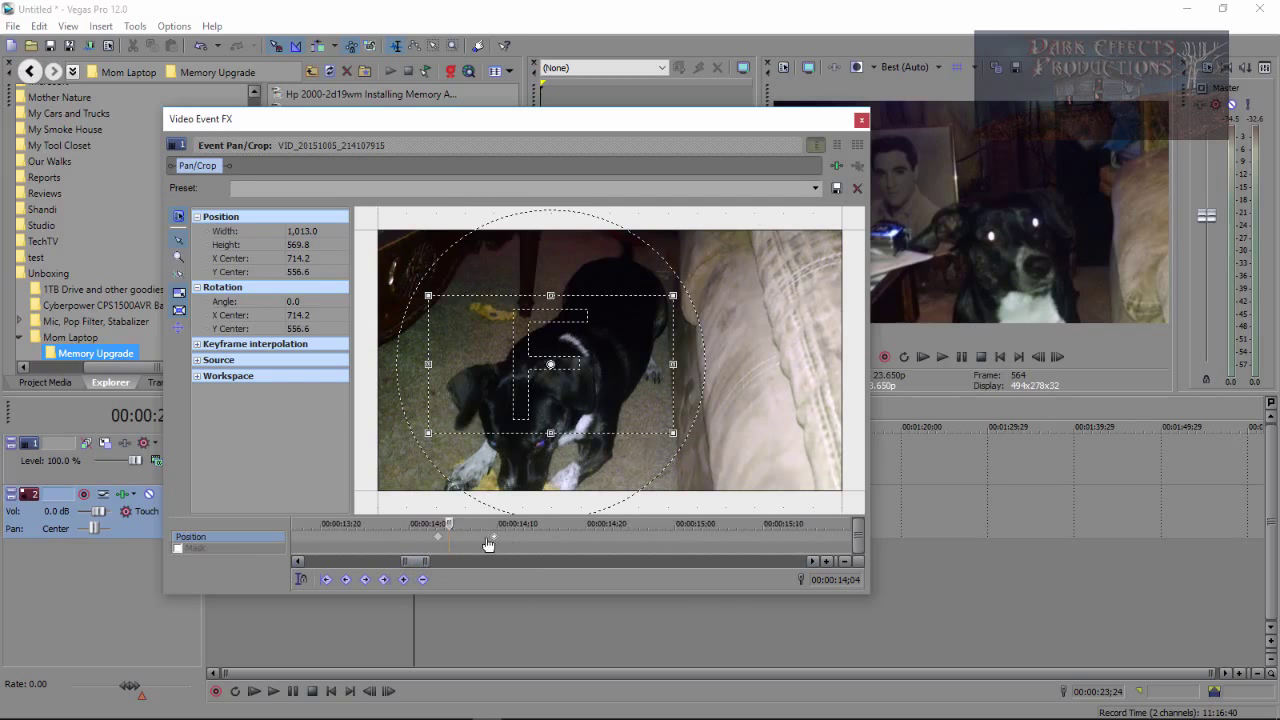
left_click_drag(550, 363, 560, 344)
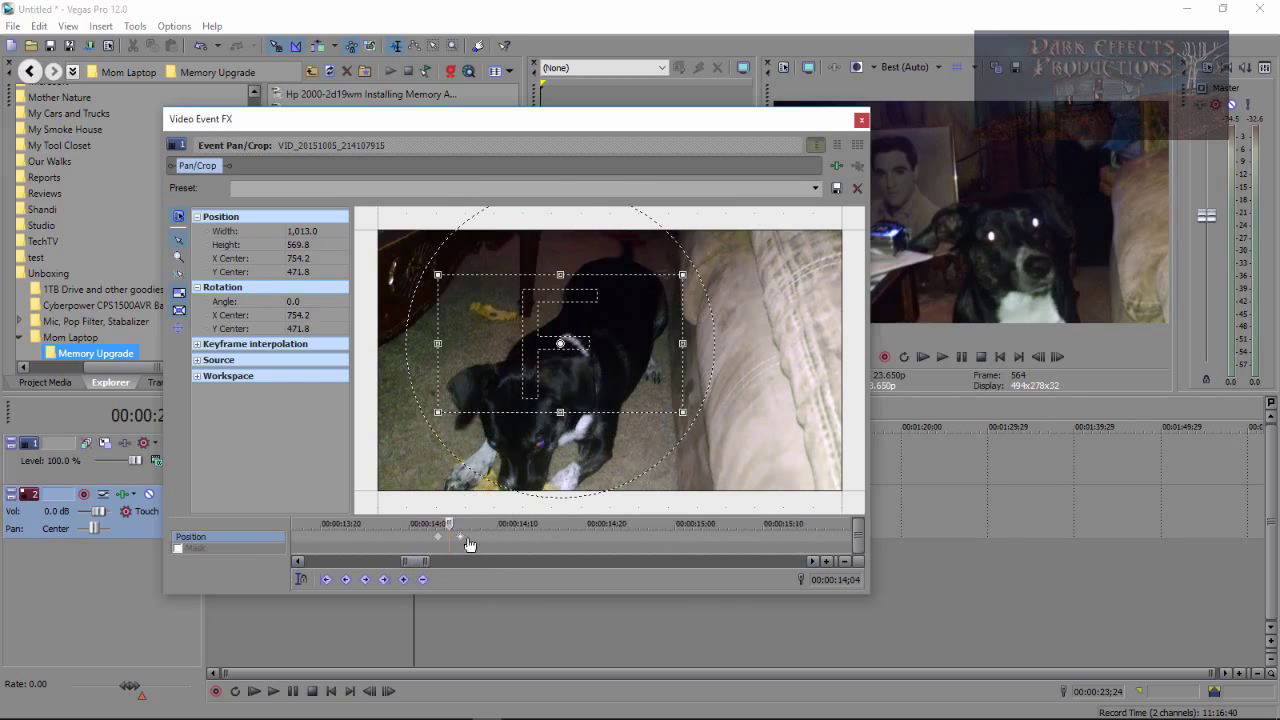
left_click_drag(560, 343, 547, 370)
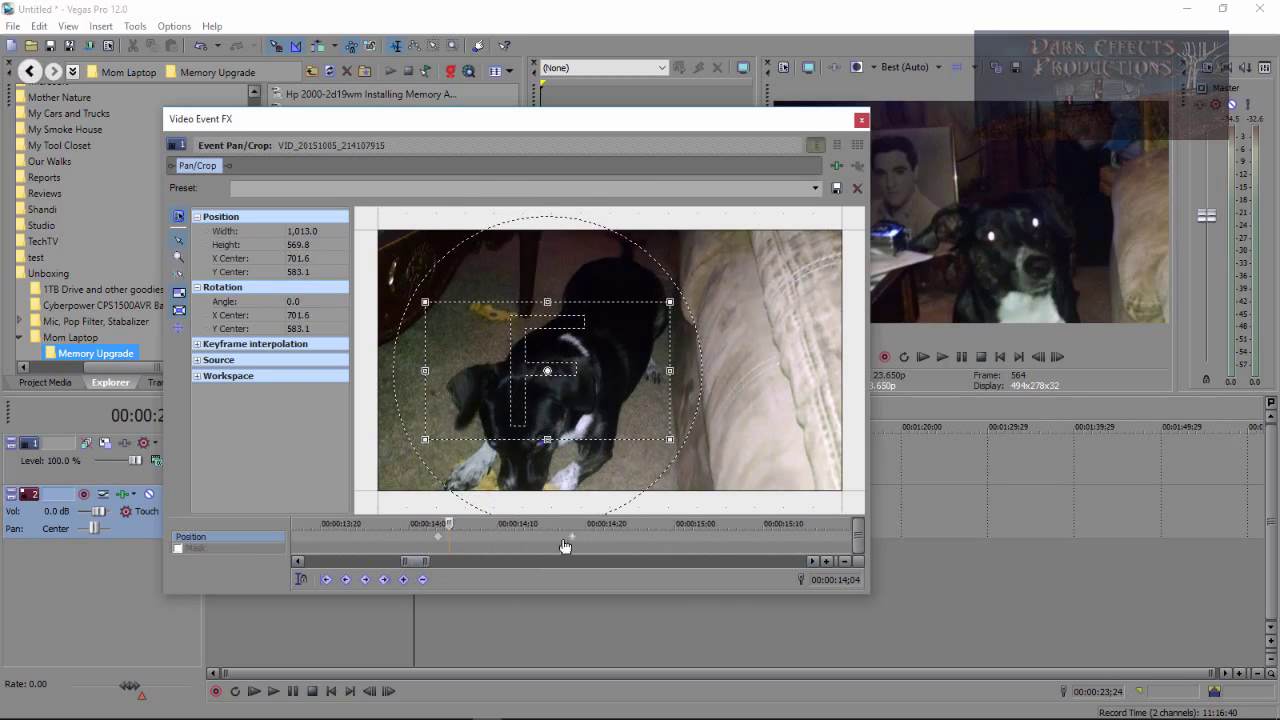
left_click_drag(547, 371, 551, 361)
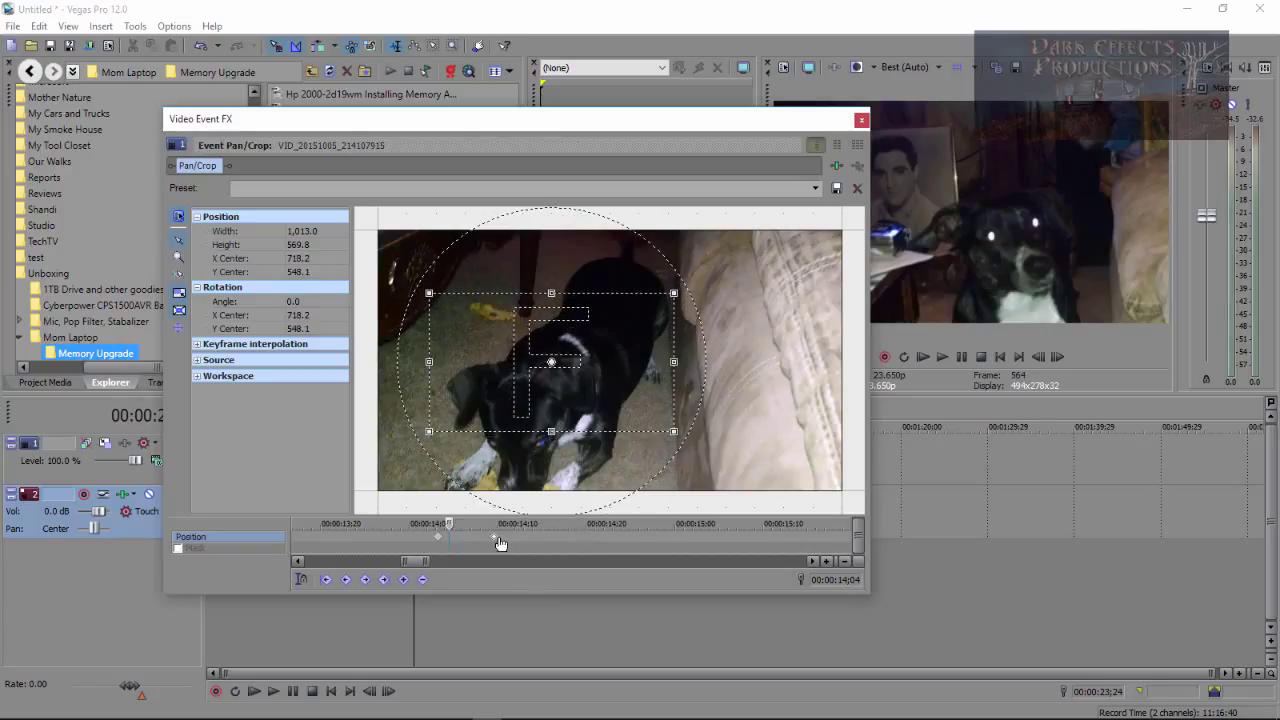
mouse_move(495, 543)
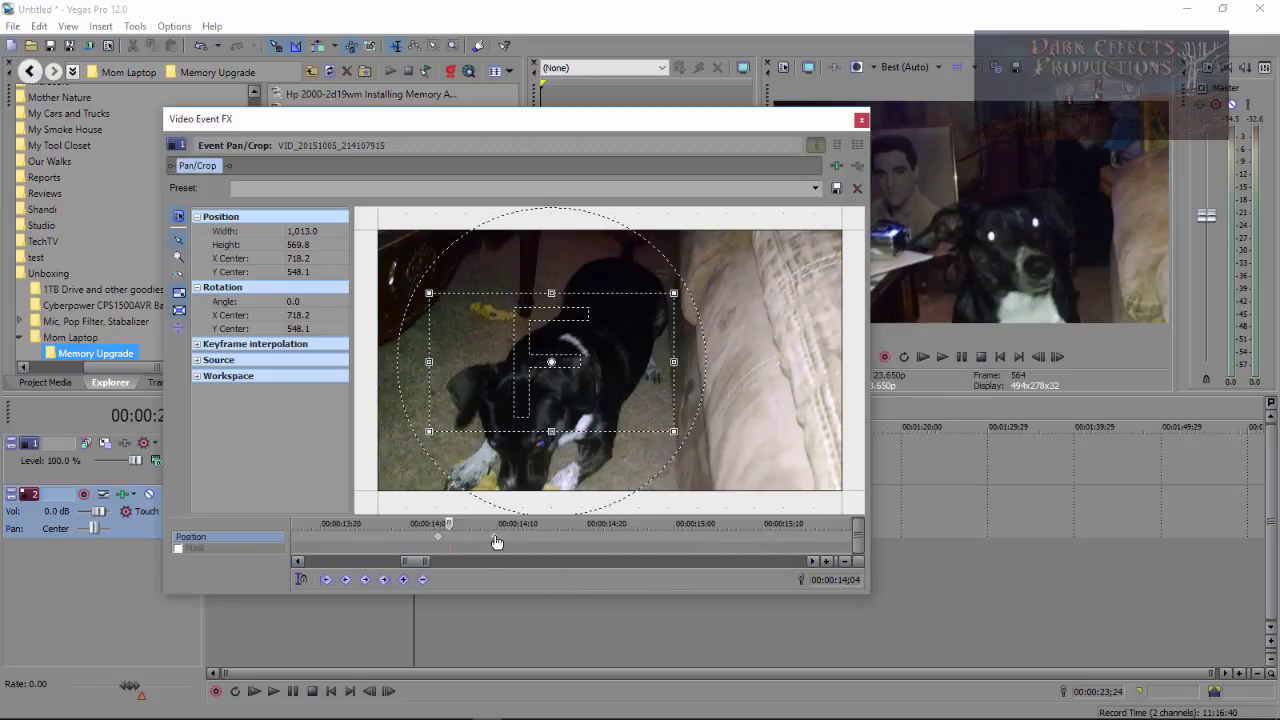
Step: Move the playhead to about 24 seconds, then zoom out and scroll across the earlier keyframes
left_click_drag(550, 361, 545, 375)
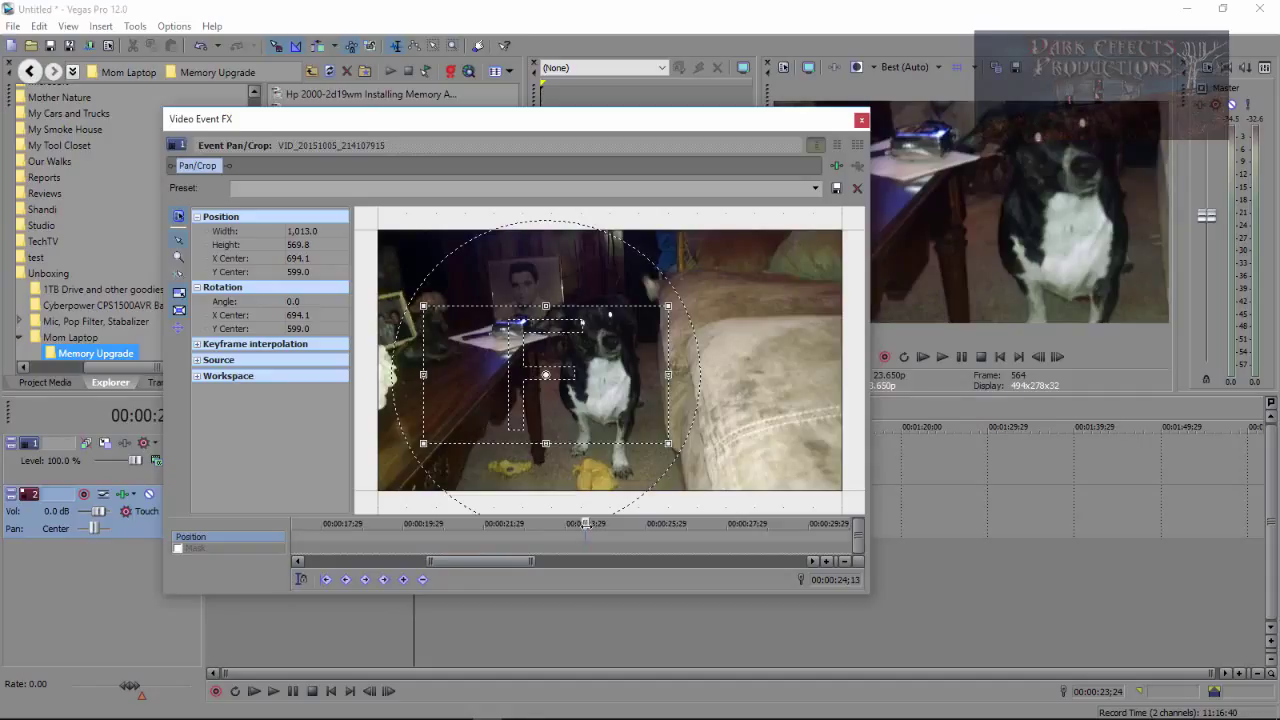
mouse_move(588, 538)
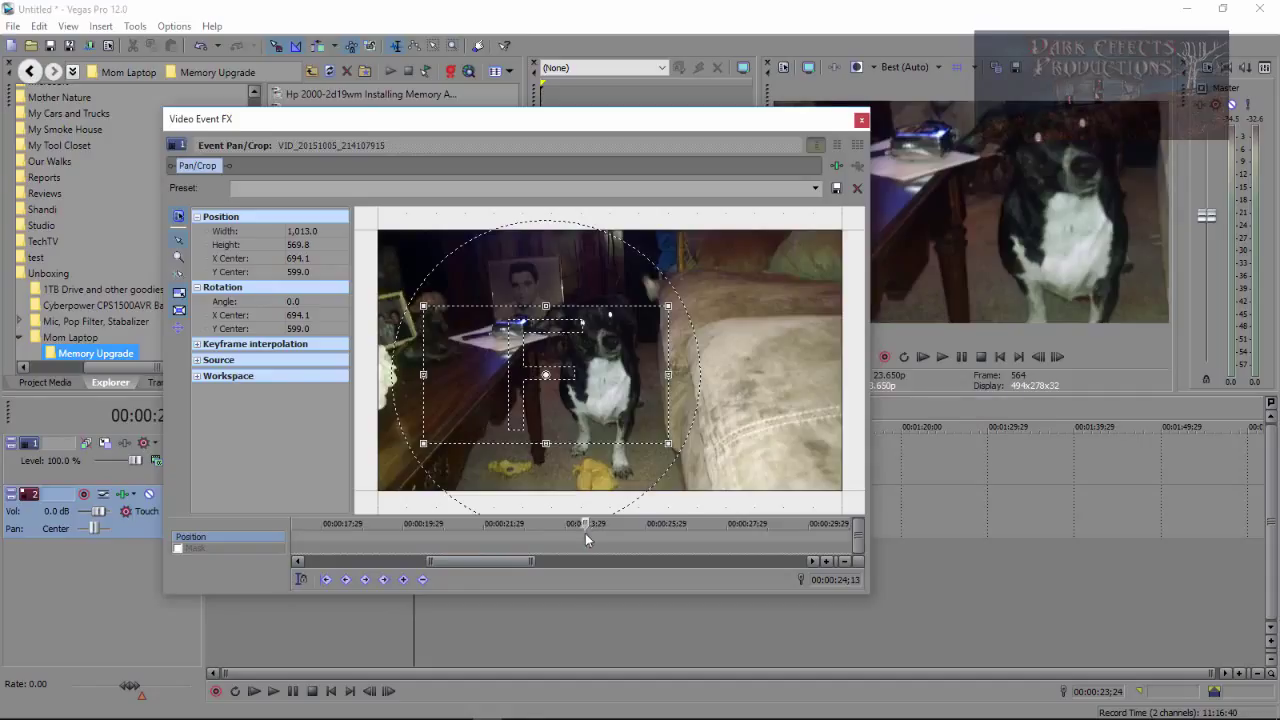
left_click_drag(545, 375, 575, 313)
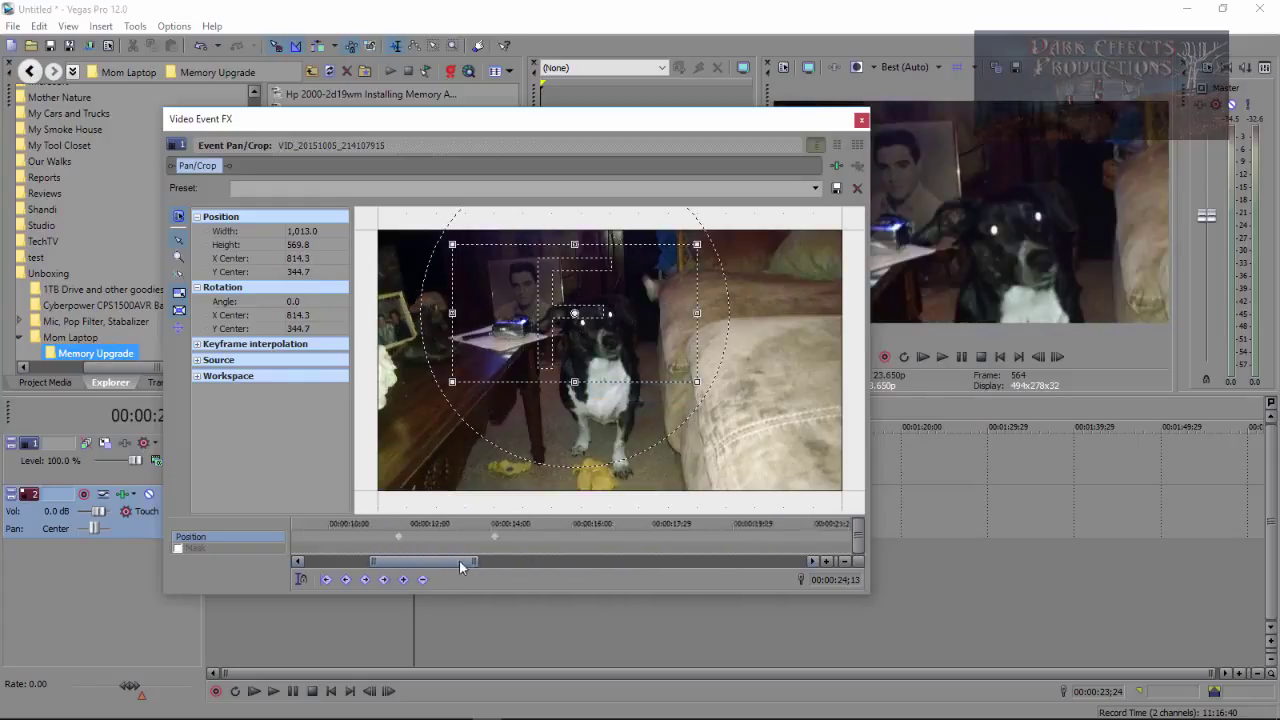
left_click_drag(430, 560, 470, 560)
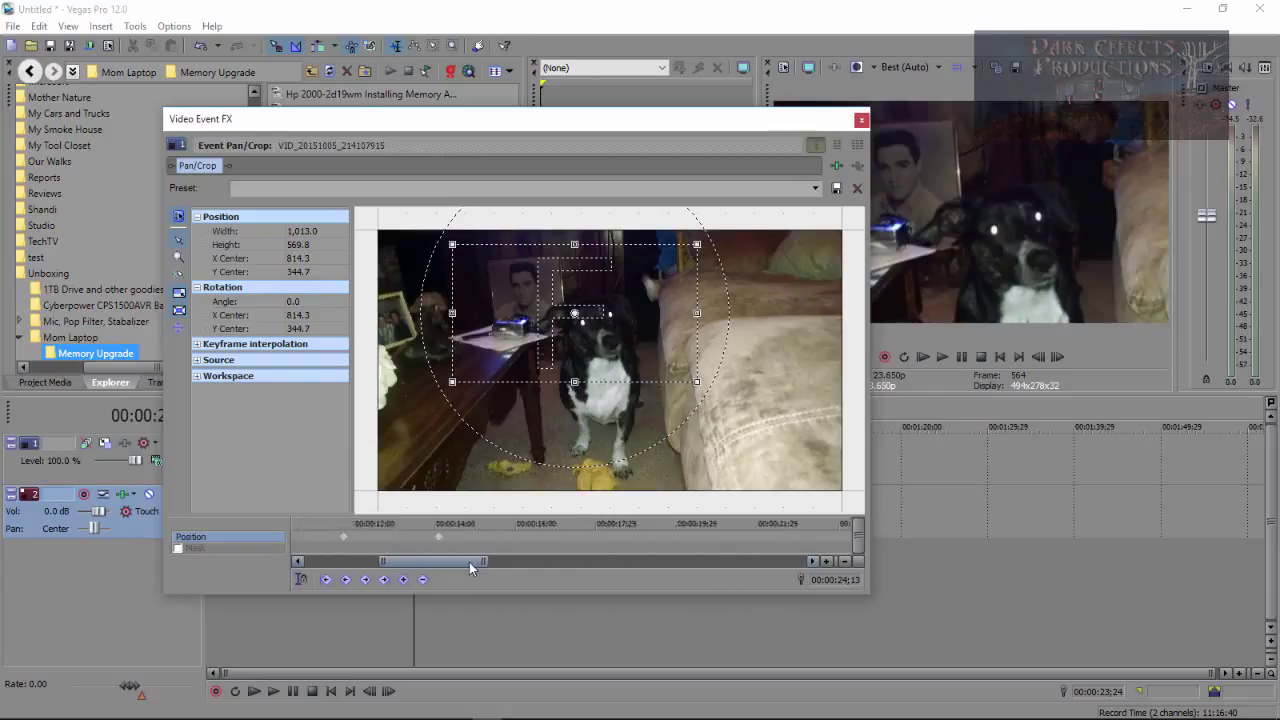
left_click_drag(470, 560, 488, 560)
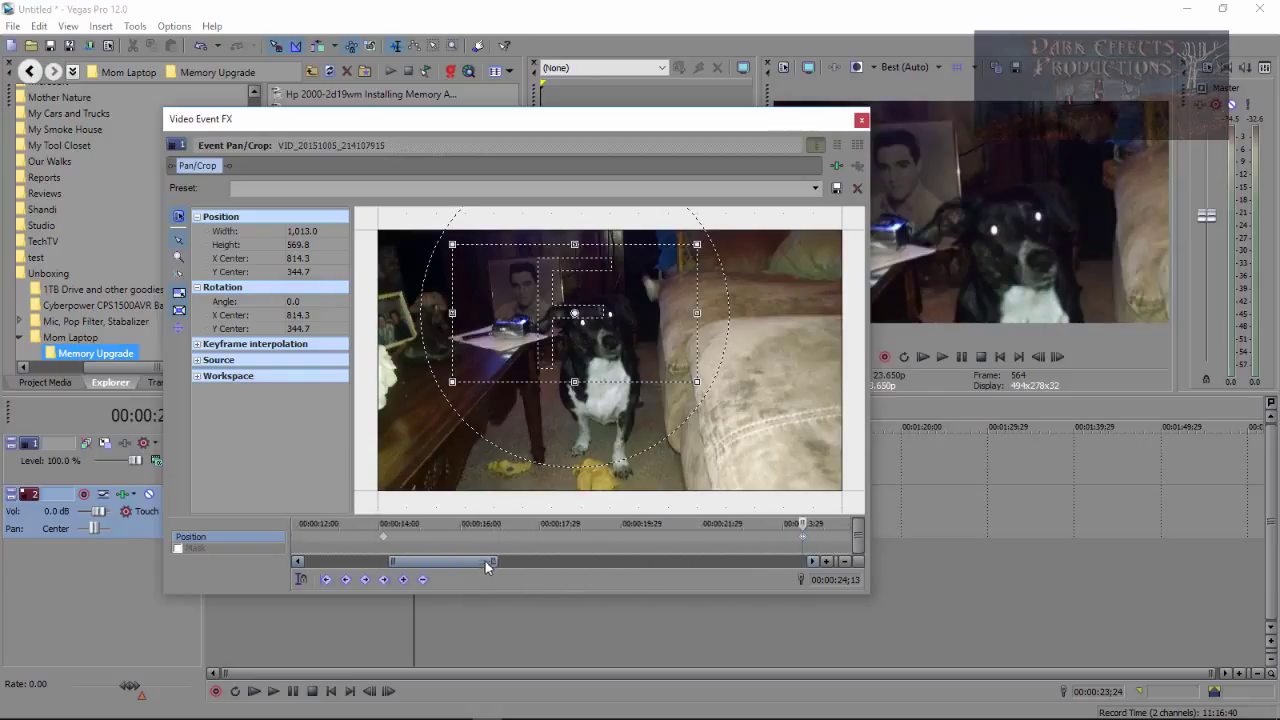